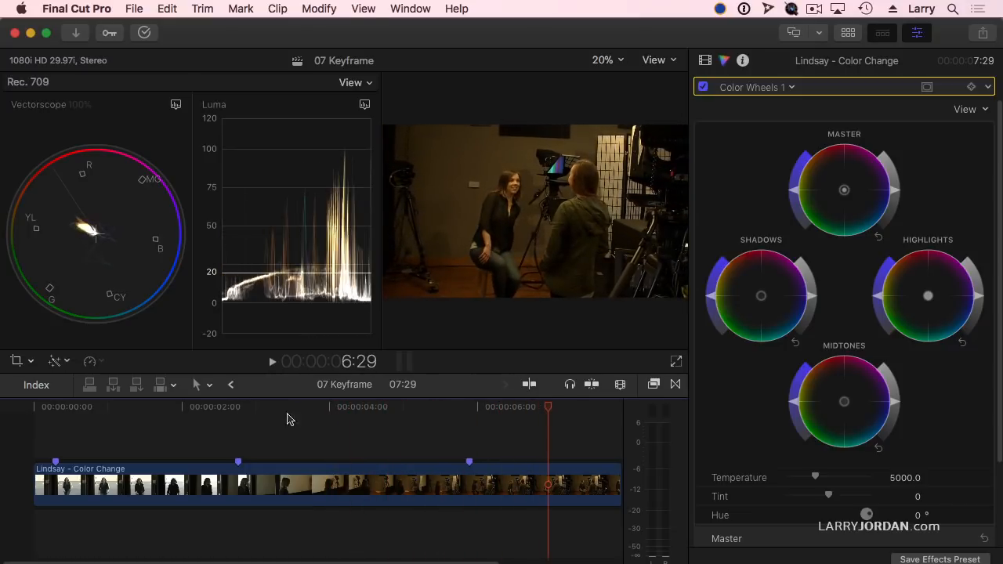
Skim through the clip between the outdoor opening and indoor studio shot, ending back at the start.
{"action": "left_click", "coordinate": [119, 407]}
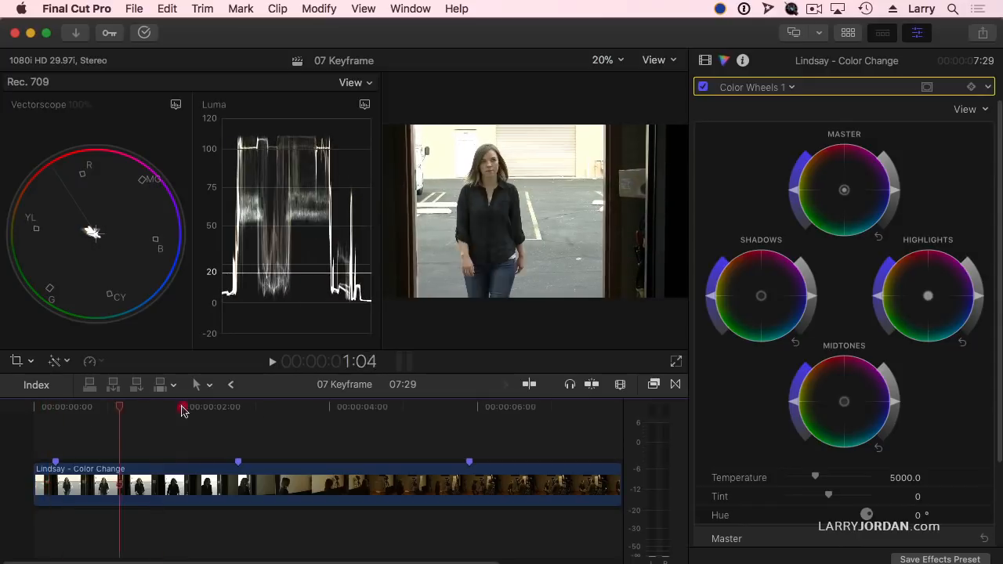
{"action": "left_click", "coordinate": [517, 408]}
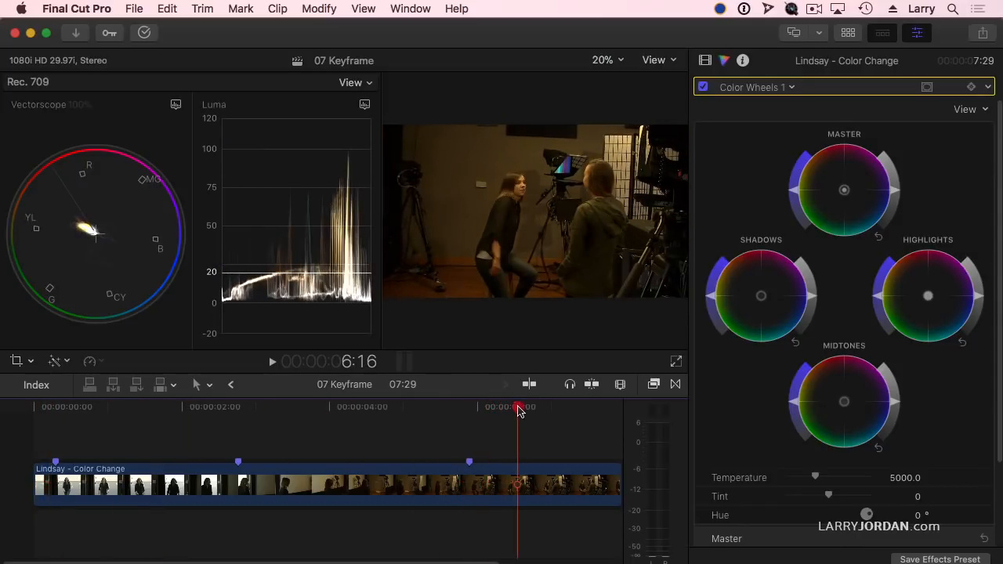
{"action": "left_click", "coordinate": [310, 407]}
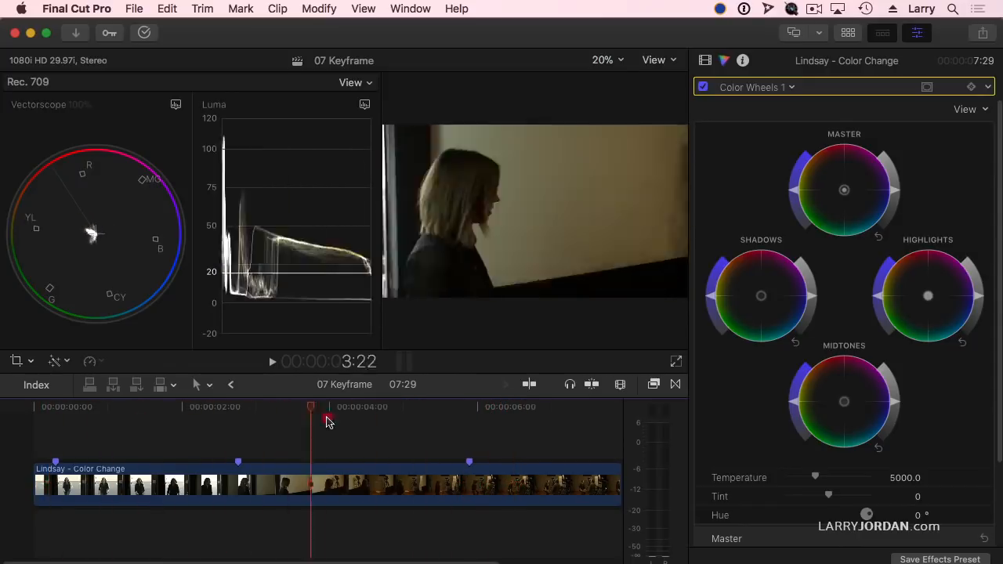
{"action": "left_click", "coordinate": [510, 406]}
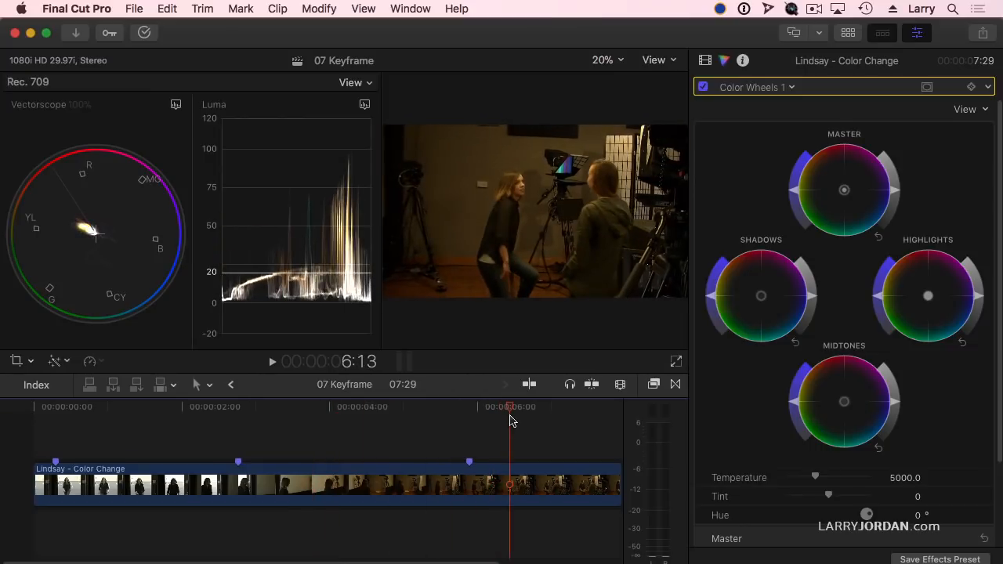
{"action": "left_click", "coordinate": [53, 407]}
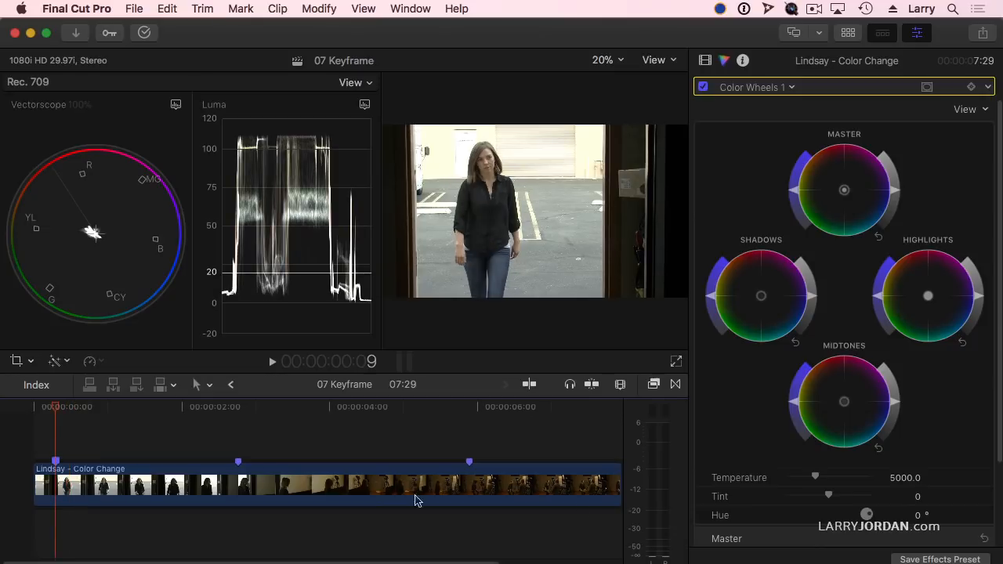
{"action": "mouse_move", "coordinate": [760, 86]}
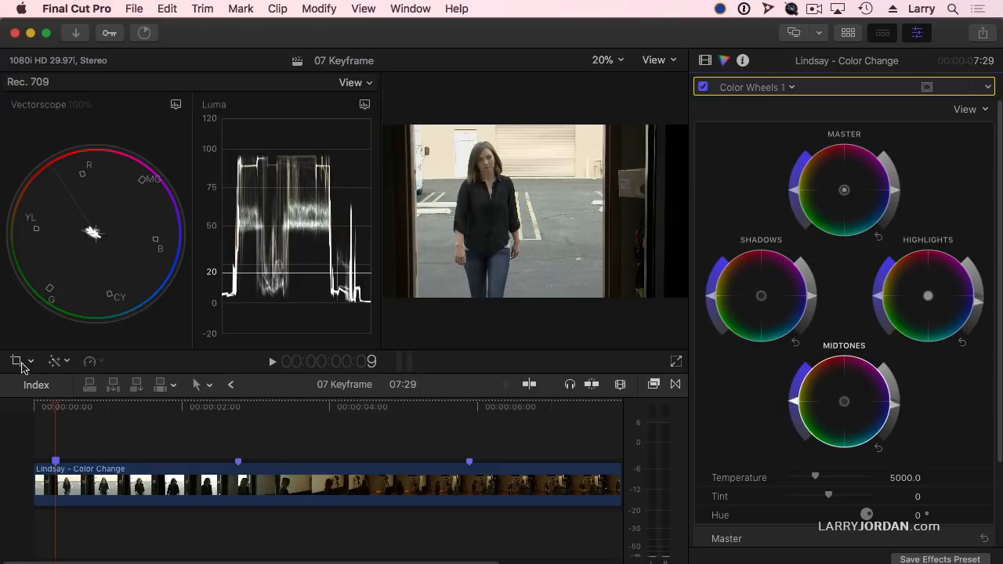
Push the Midtones color puck toward red for the outdoor opening, then reset the crop adjustment.
{"action": "left_click", "coordinate": [16, 360]}
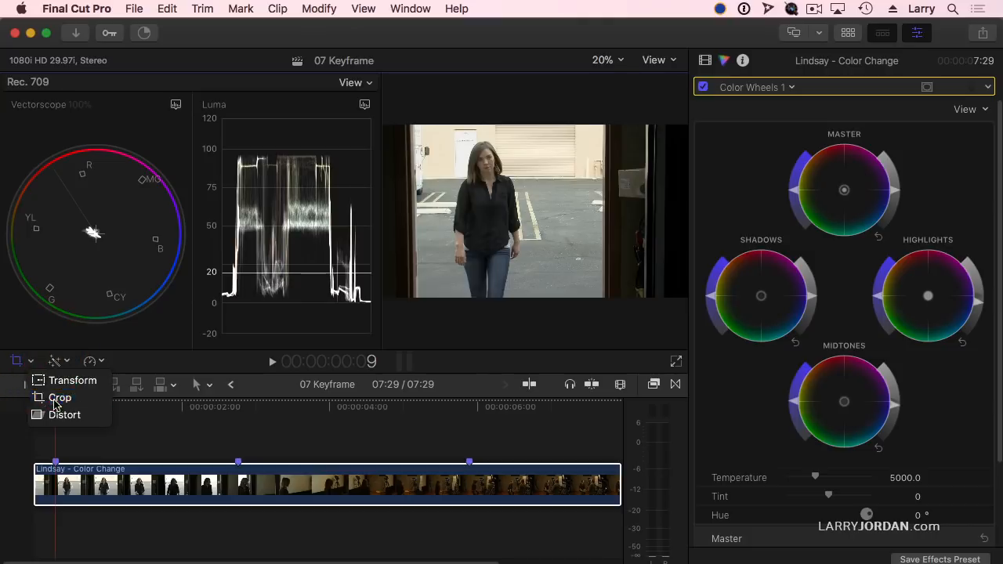
{"action": "left_click", "coordinate": [705, 60]}
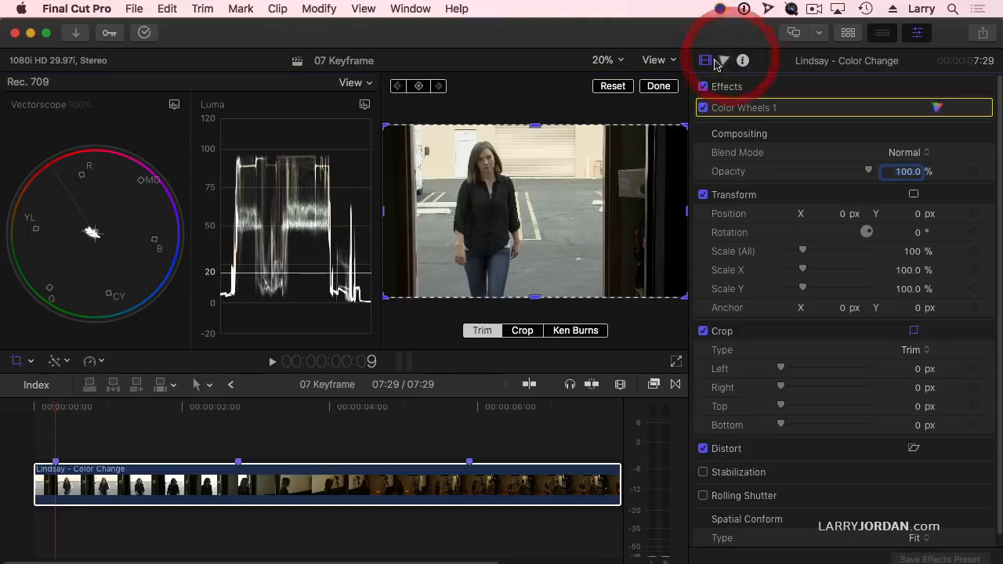
{"action": "left_click", "coordinate": [724, 60]}
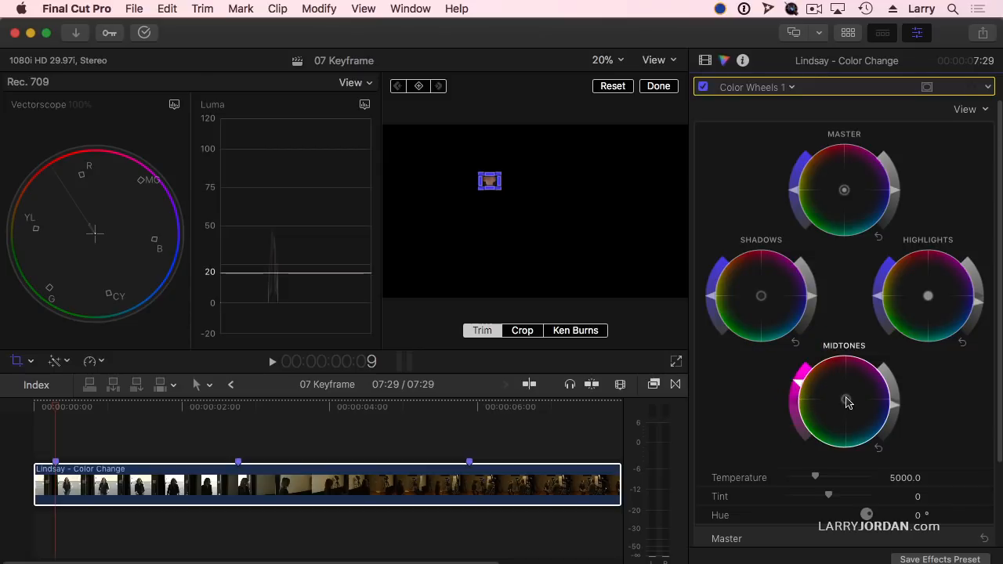
{"action": "left_click_drag", "start_coordinate": [843, 401], "coordinate": [843, 398]}
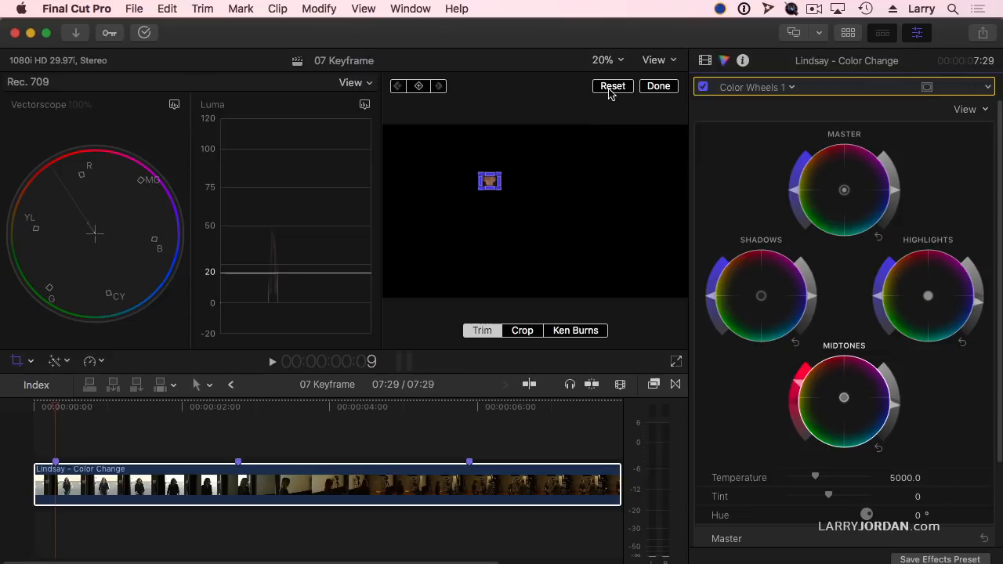
{"action": "left_click", "coordinate": [611, 86]}
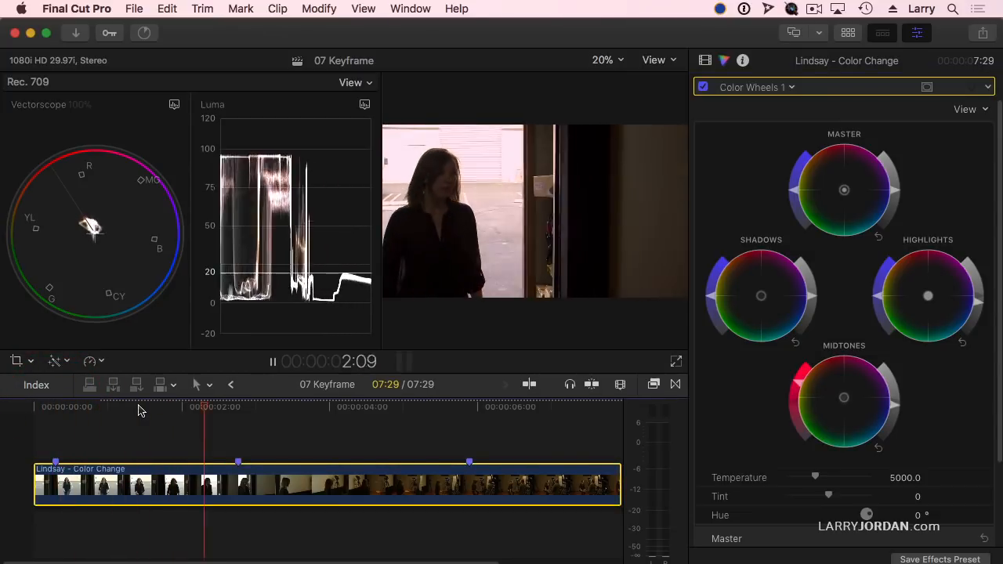
{"action": "left_click", "coordinate": [238, 407]}
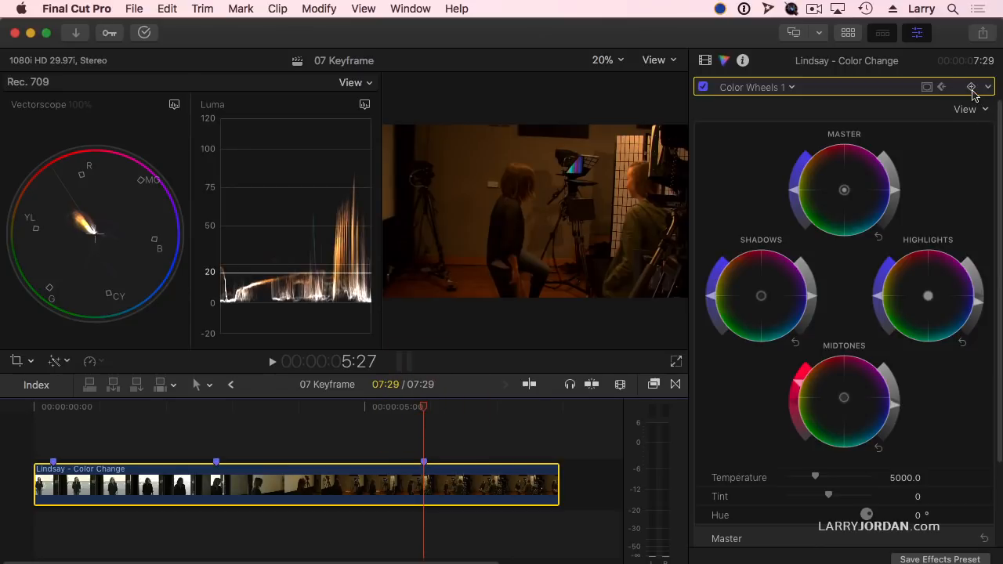
{"action": "mouse_move", "coordinate": [971, 87]}
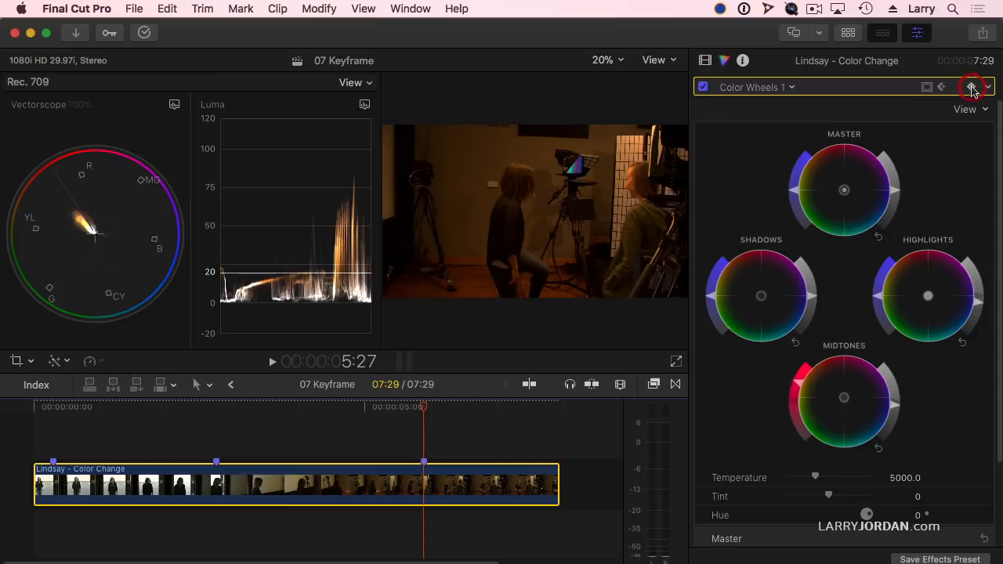
Add a Color Wheels keyframe at the indoor studio shot.
{"action": "left_click", "coordinate": [971, 88]}
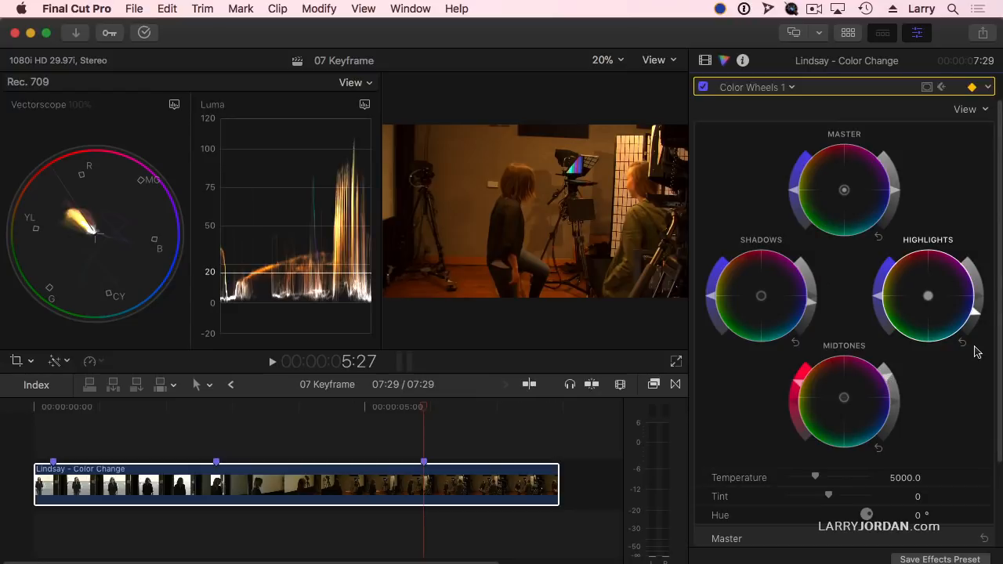
{"action": "mouse_move", "coordinate": [981, 310]}
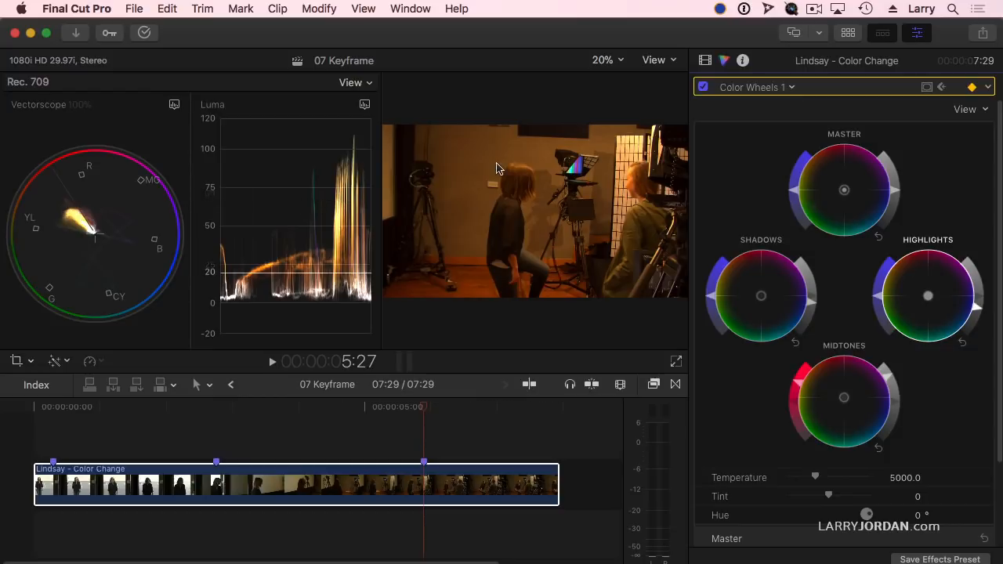
{"action": "mouse_move", "coordinate": [670, 163]}
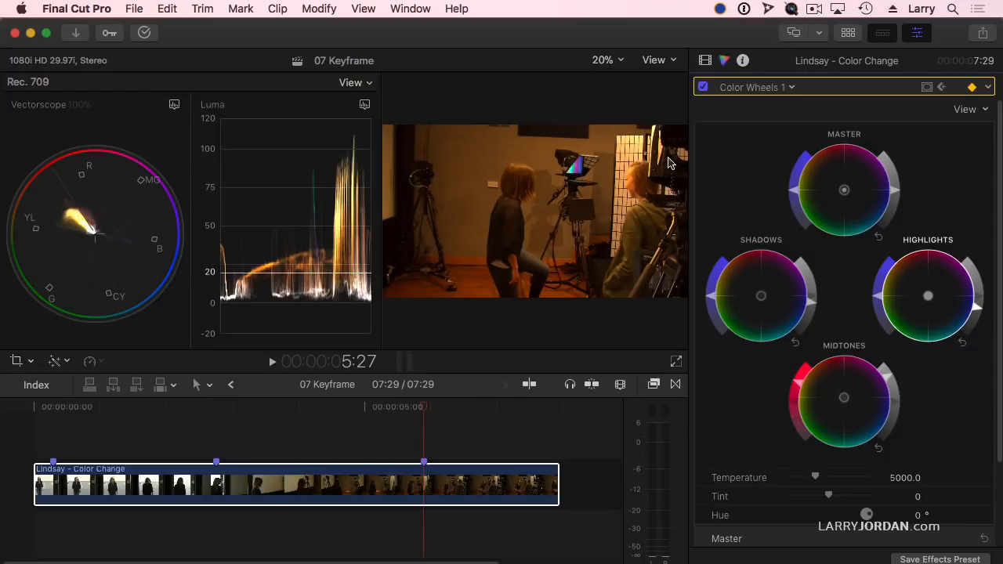
{"action": "mouse_move", "coordinate": [633, 149]}
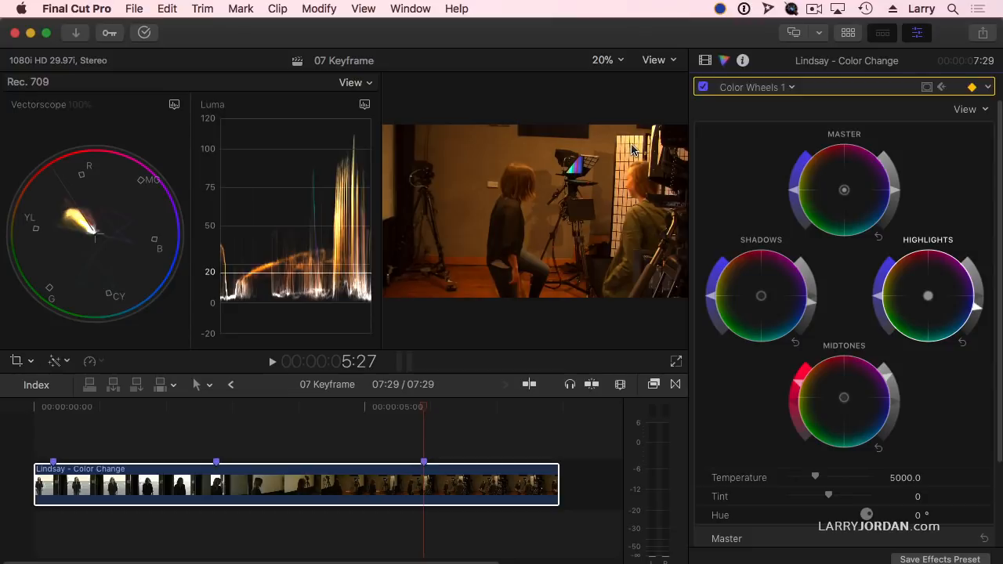
{"action": "mouse_move", "coordinate": [633, 196]}
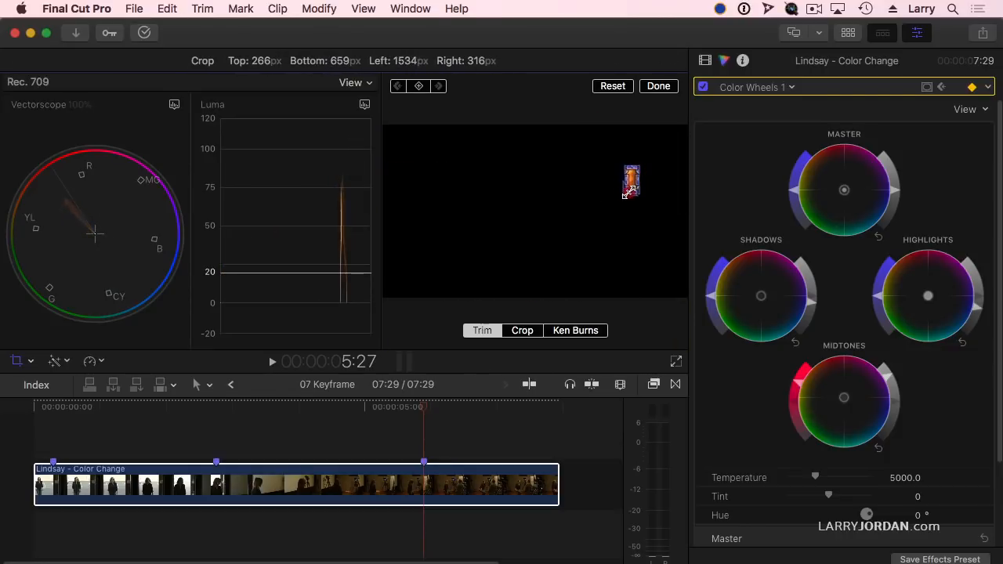
With crop controls shown, push the indoor shot's Midtones puck toward magenta.
{"action": "left_click", "coordinate": [630, 185]}
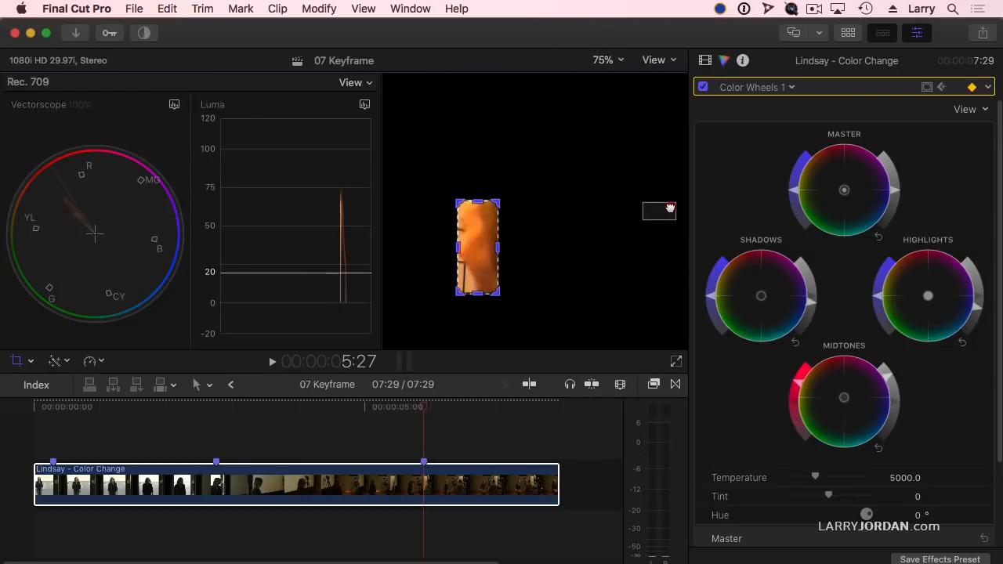
{"action": "left_click", "coordinate": [522, 329]}
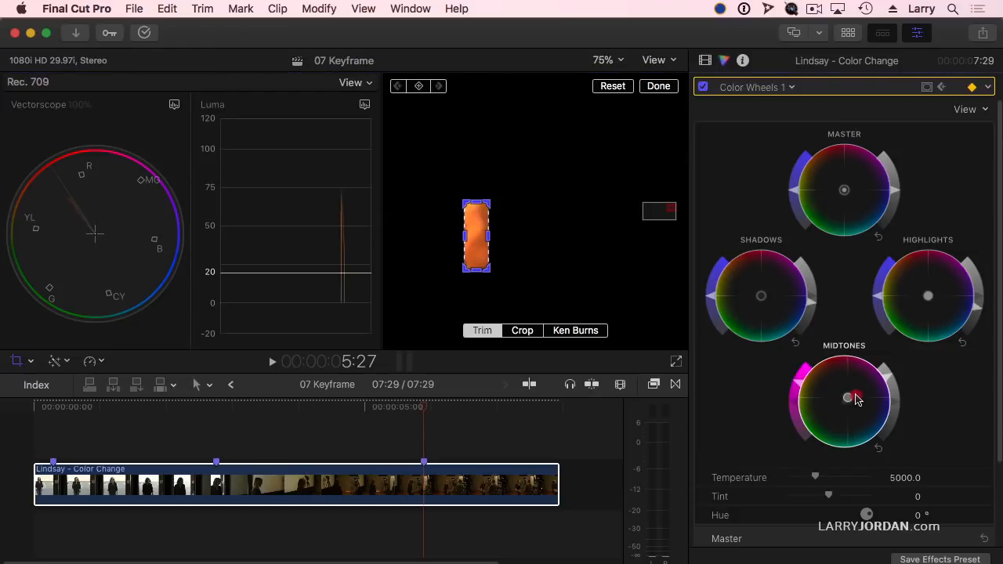
{"action": "left_click_drag", "start_coordinate": [846, 398], "coordinate": [848, 398]}
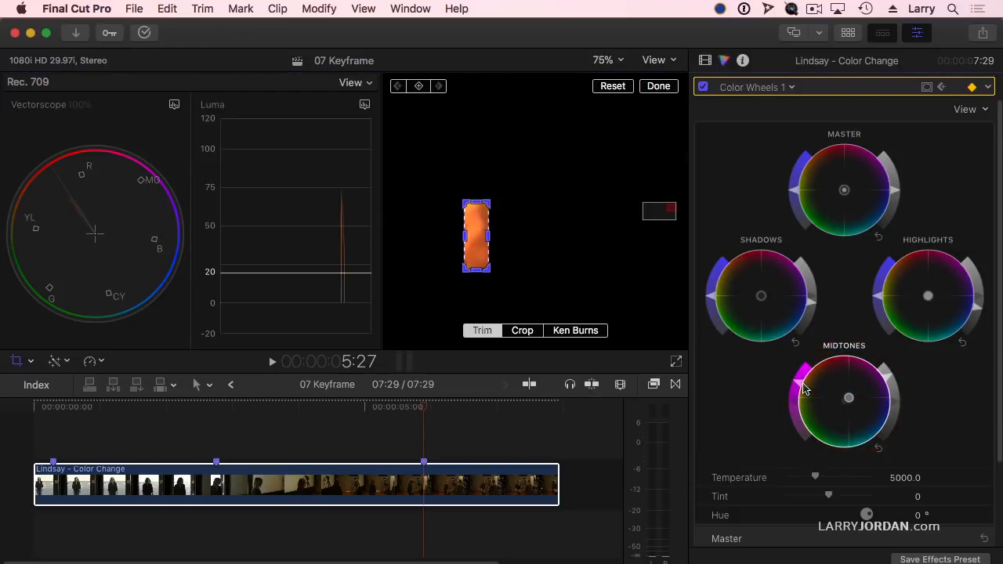
{"action": "mouse_move", "coordinate": [799, 414]}
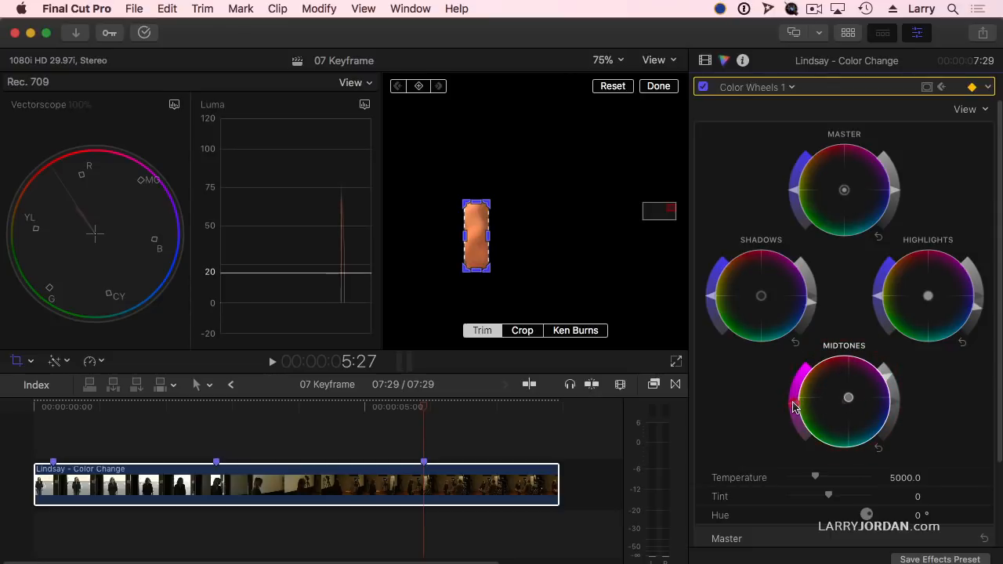
{"action": "left_click", "coordinate": [608, 59]}
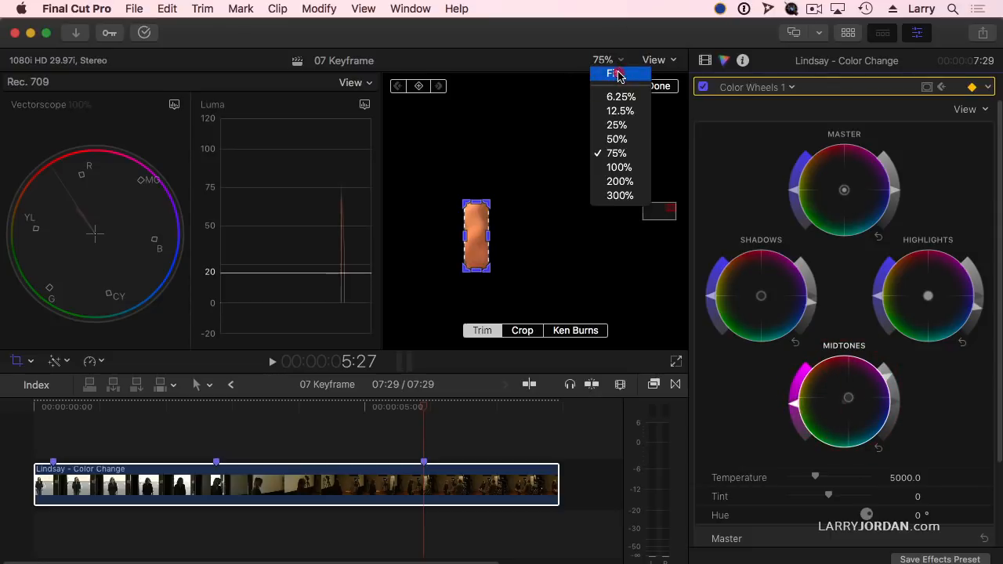
Fit the full picture in the viewer and play the clip from the beginning to review the transition.
{"action": "left_click", "coordinate": [617, 73]}
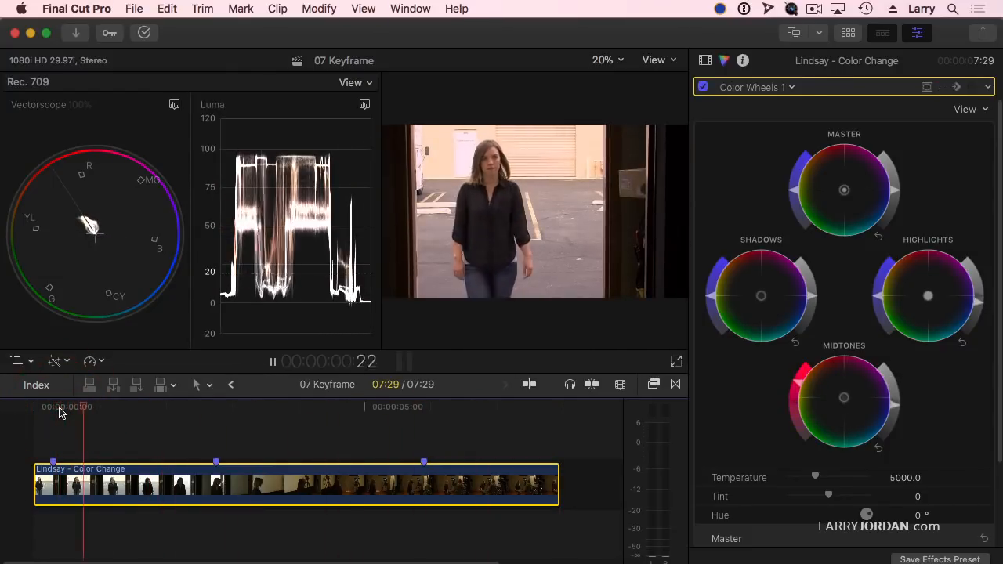
{"action": "left_click", "coordinate": [216, 406]}
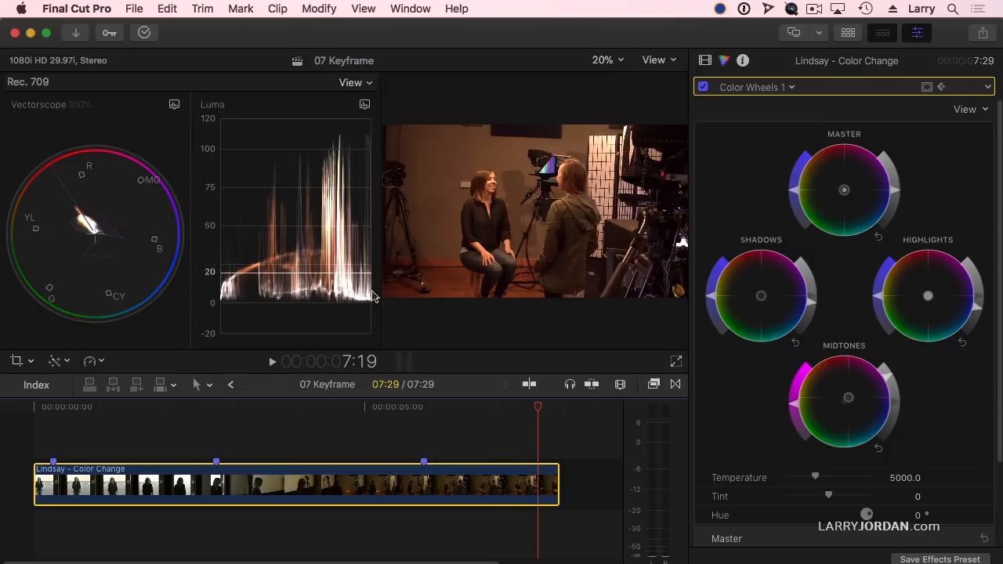
{"action": "mouse_move", "coordinate": [478, 238]}
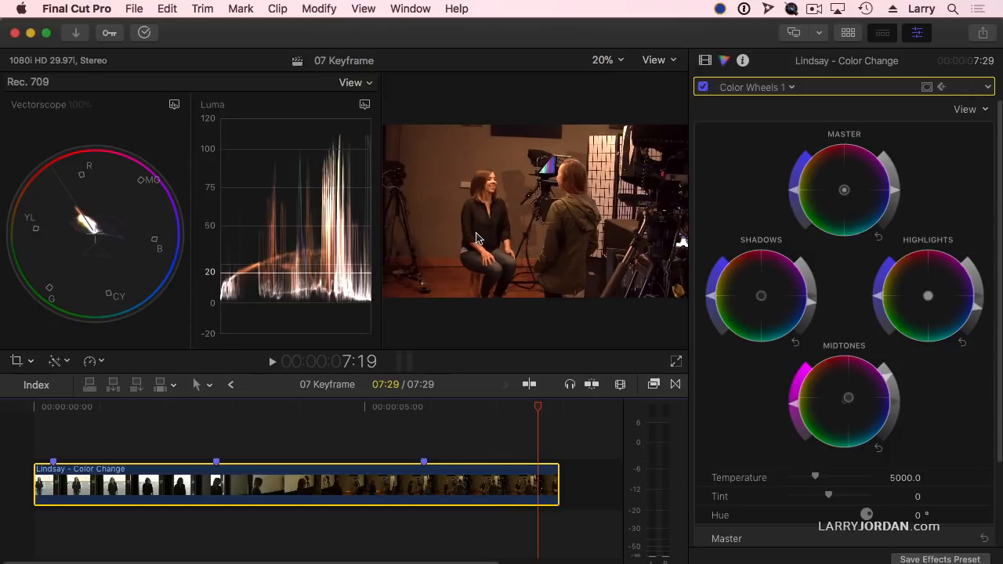